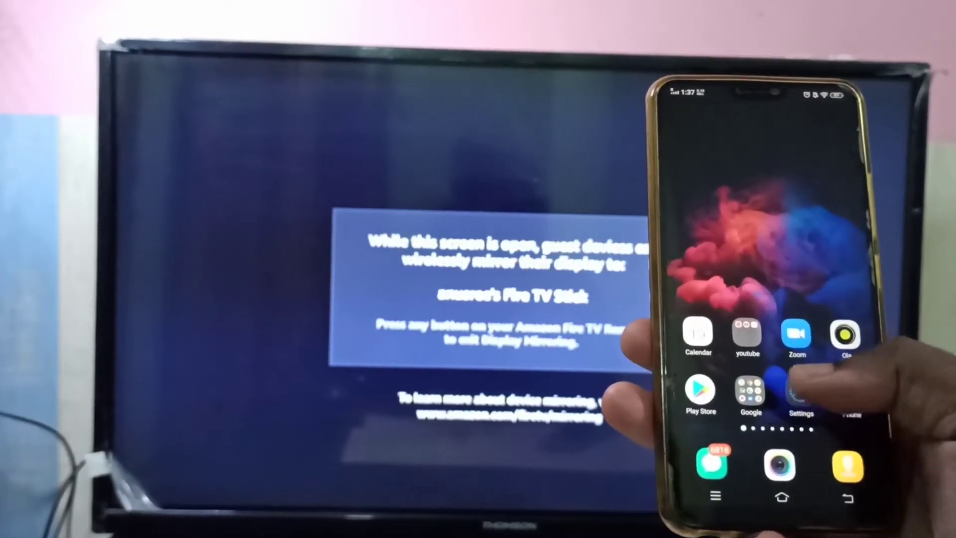
Go into Settings from the home screen and scroll down until Smart Mirroring is visible
left_click(801, 392)
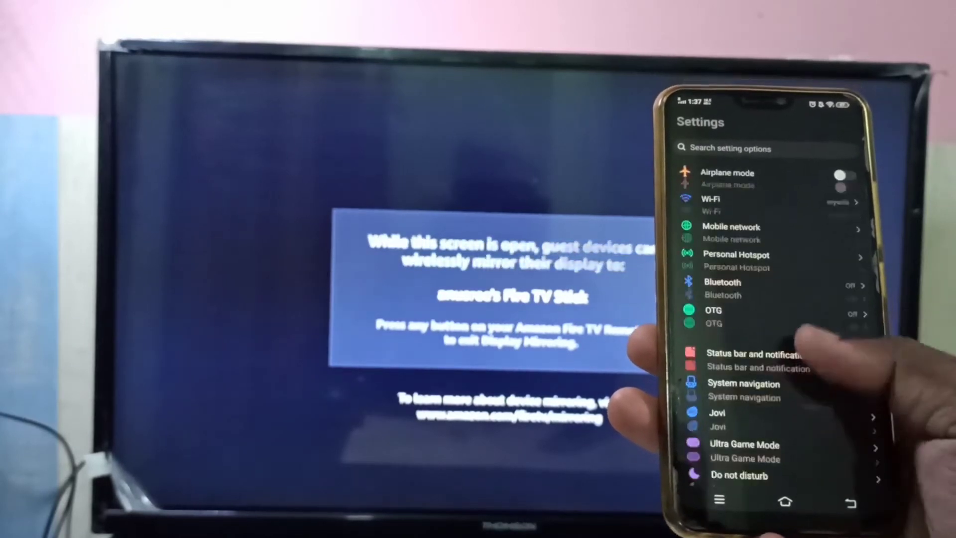
scroll("down", 3)
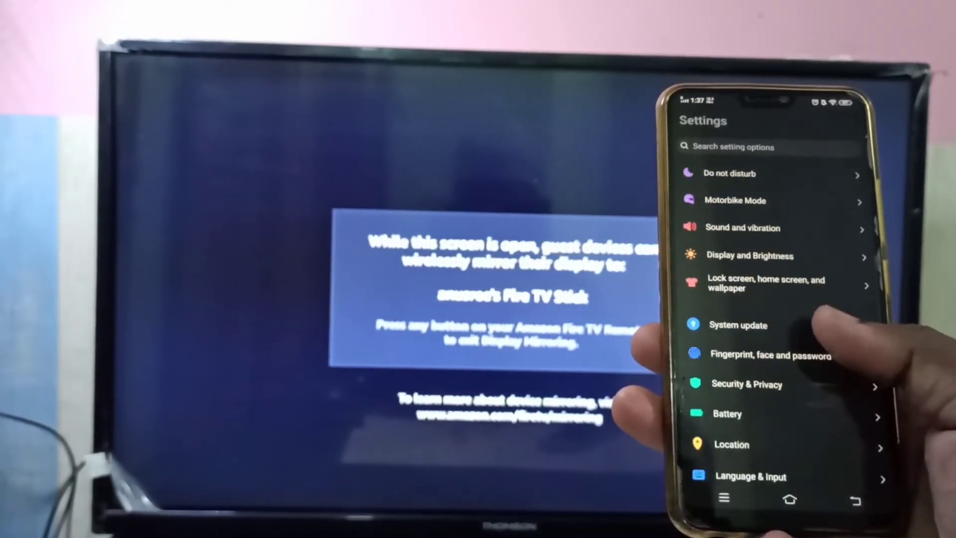
scroll("down", 3)
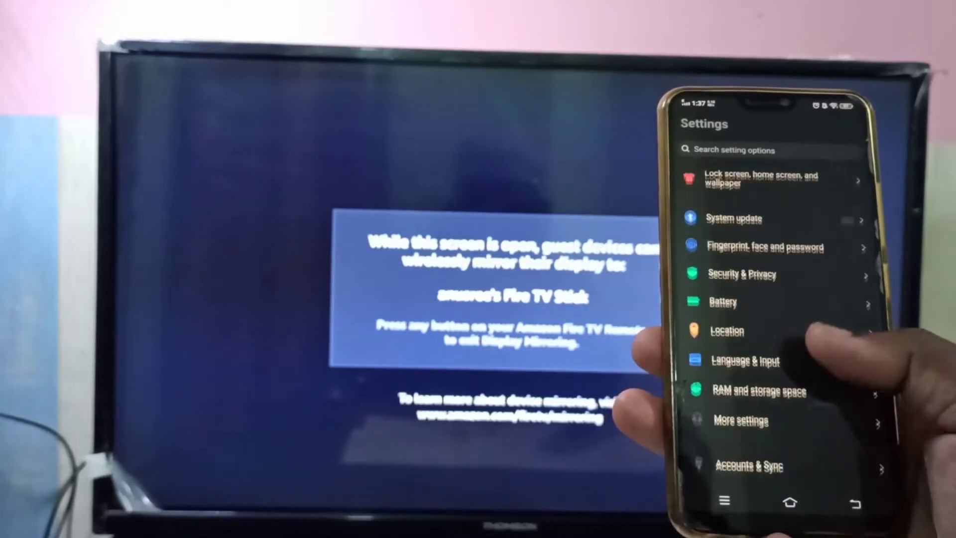
scroll("down", 3)
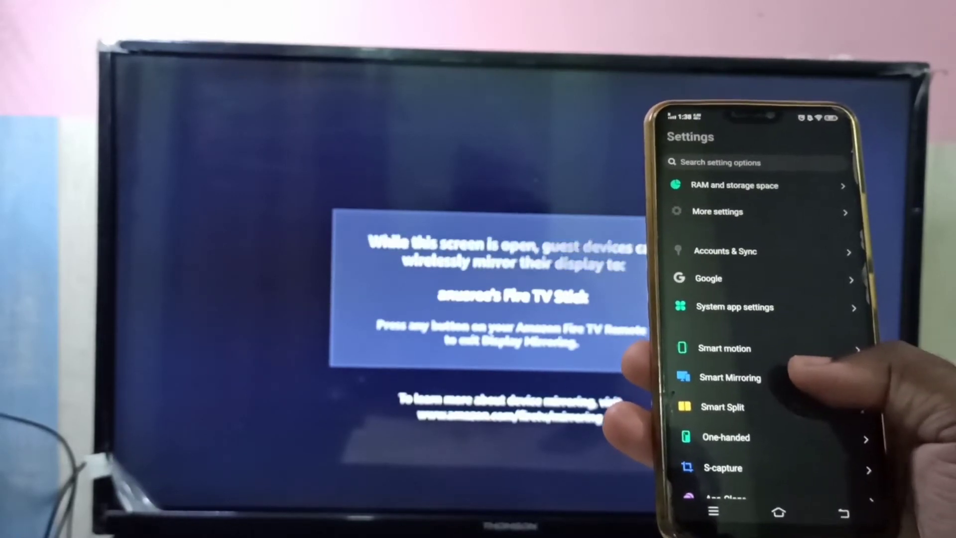
Enter Smart Mirroring to reveal the media and screen mirroring choices
left_click(729, 377)
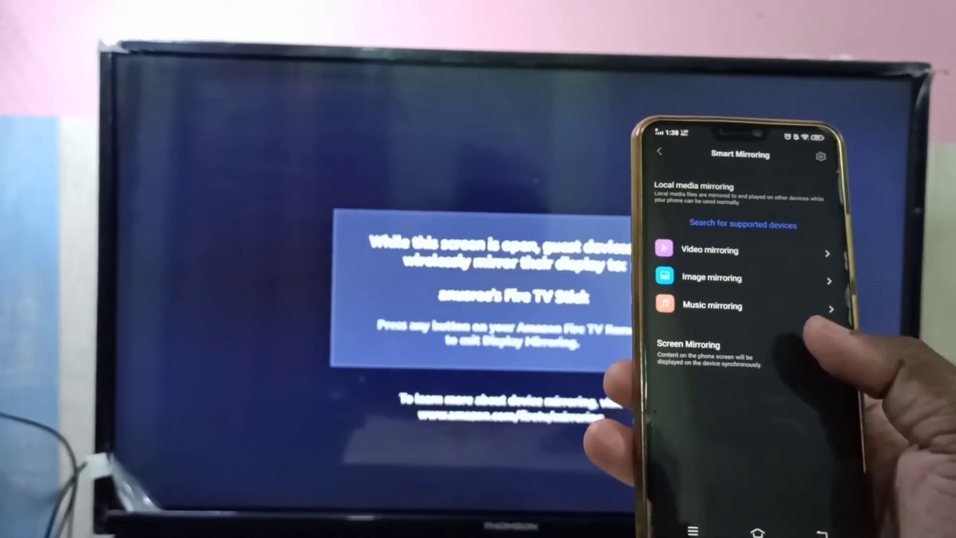
left_click(687, 344)
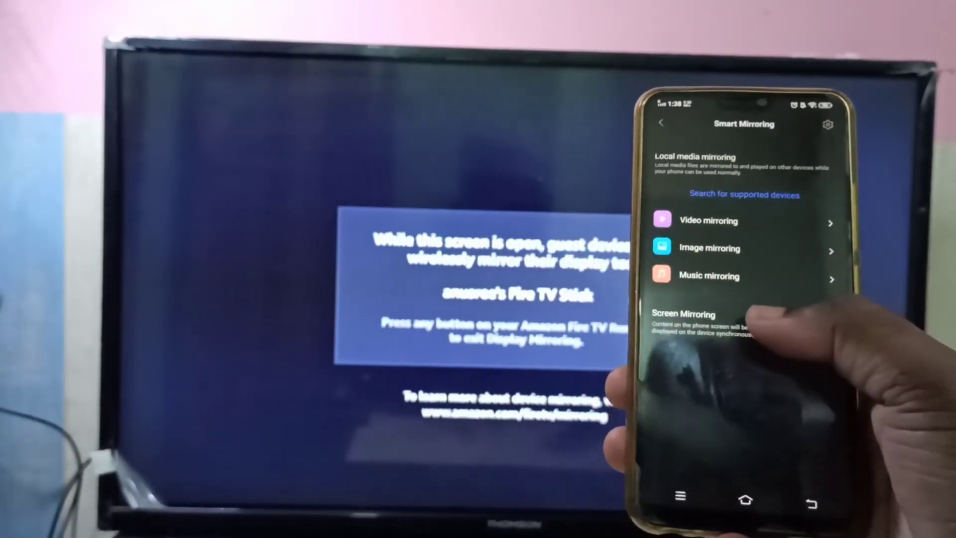
Switch on Screen Mirroring so the Fire TV Stick shows up in the device list
left_click(684, 314)
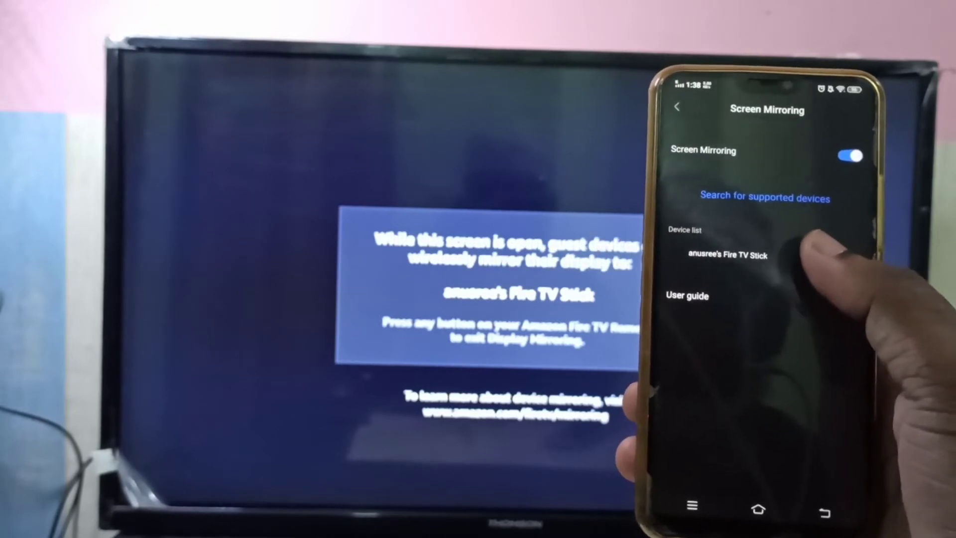
Select the Fire TV Stick in the device list and wait until it shows connected
left_click(726, 255)
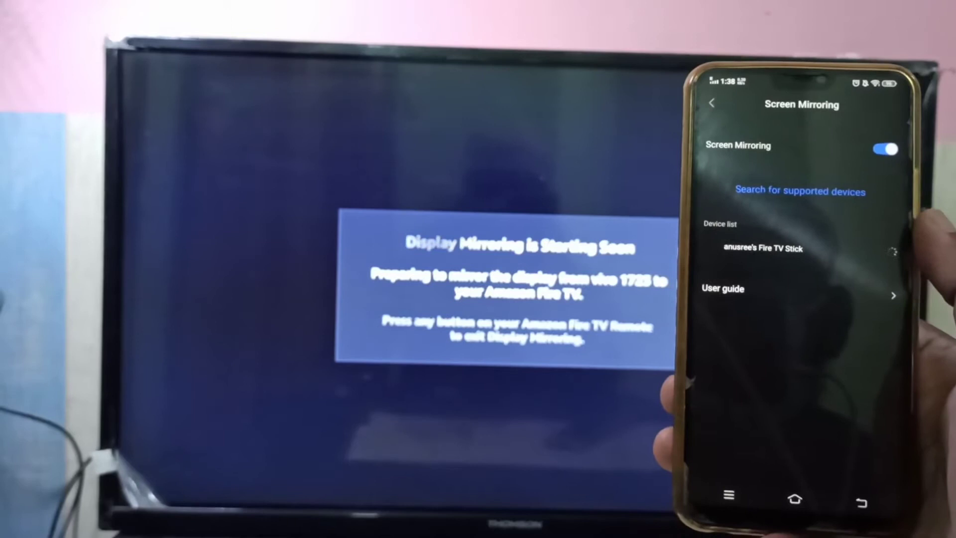
left_click(762, 248)
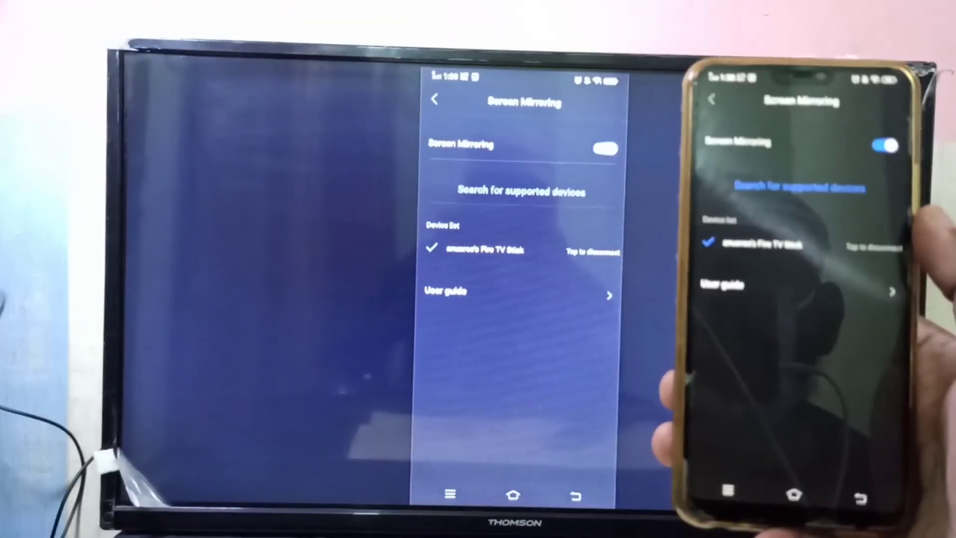